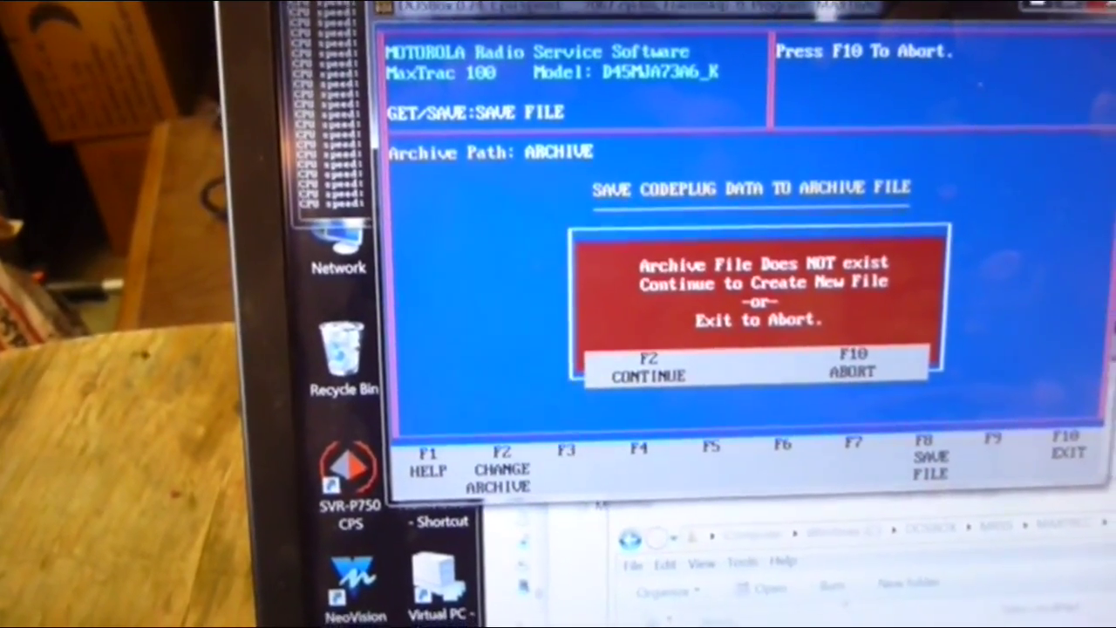
Save the MaxTrac 100 codeplug to a new archive file, then begin programming the radio
key("f2")
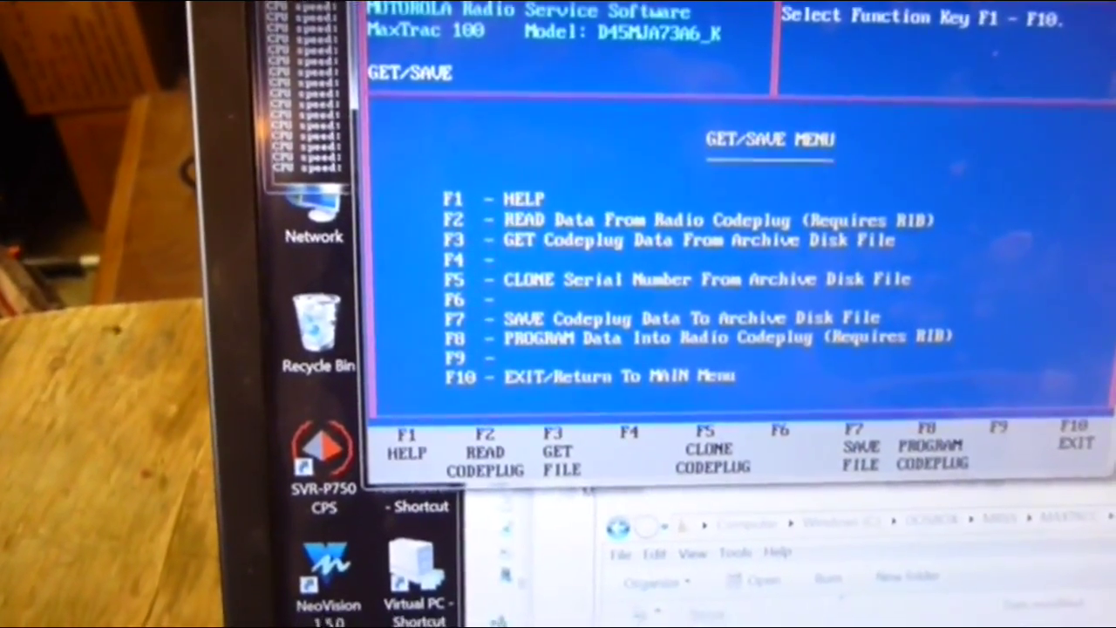
key("f8")
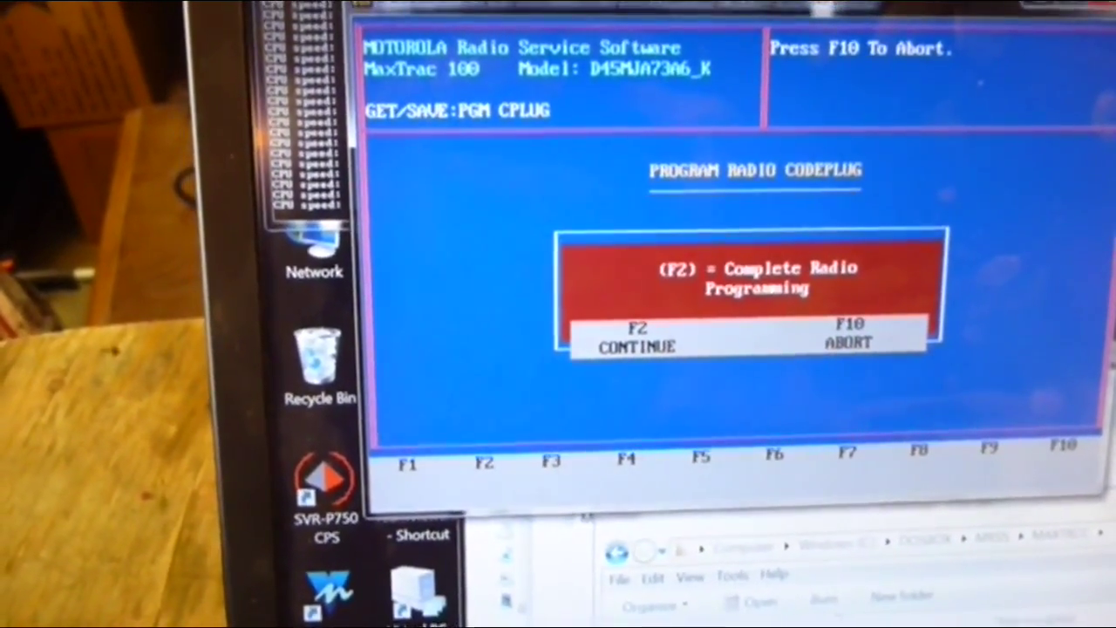